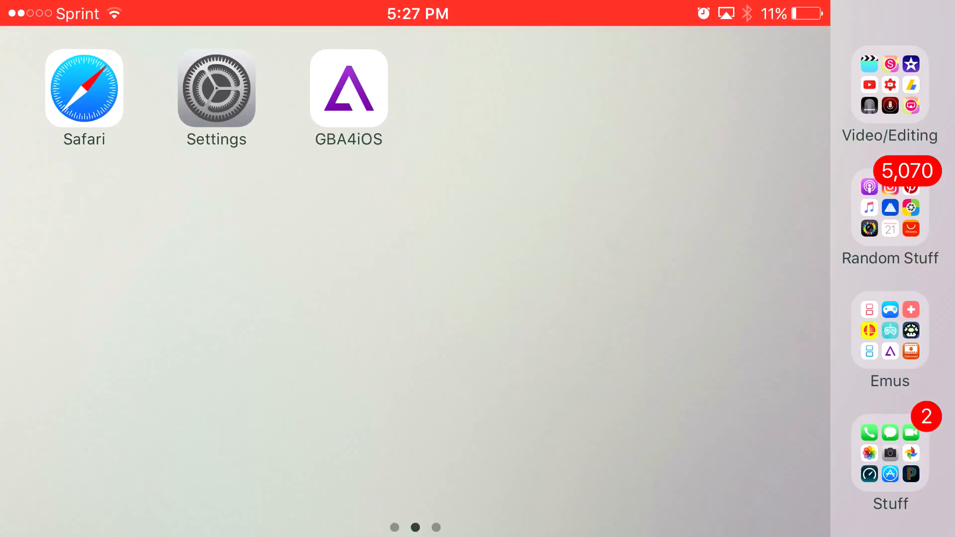
- Launch Safari from the Home Screen to load the iEmulators.com home page
{"action": "left_click", "coordinate": [84, 89]}
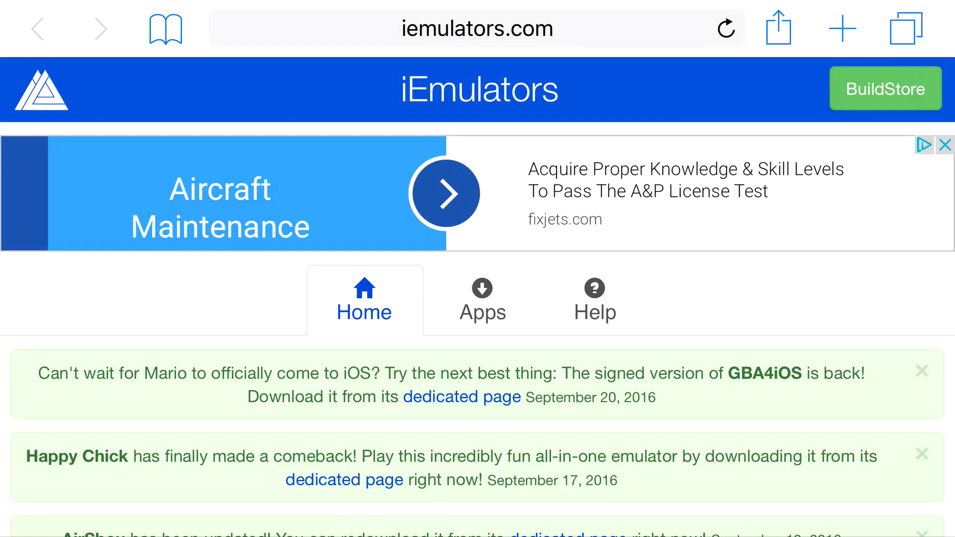
- Show the Apps list on iEmulators and find GBA4iOS 2.1
{"action": "left_click", "coordinate": [481, 300]}
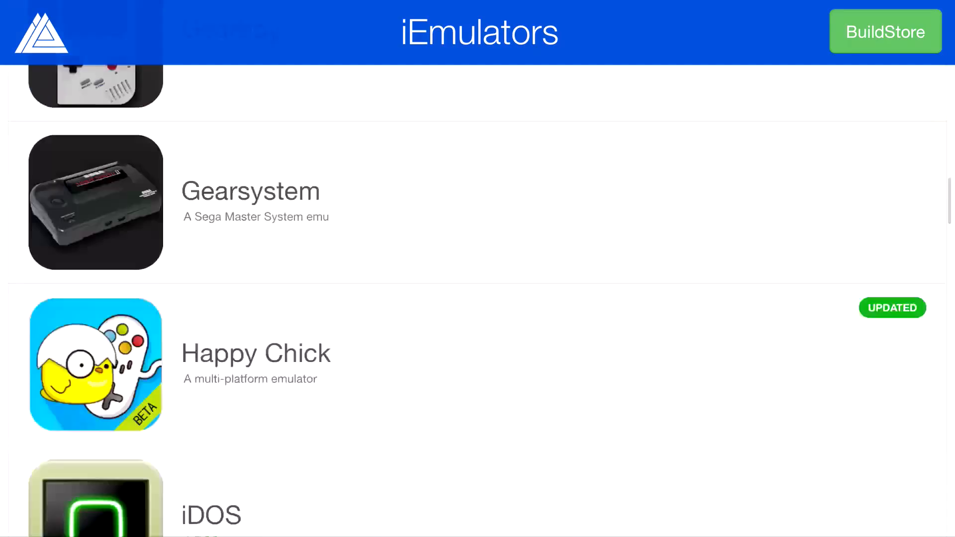
{"action": "scroll", "scroll_direction": "up", "scroll_amount": 3}
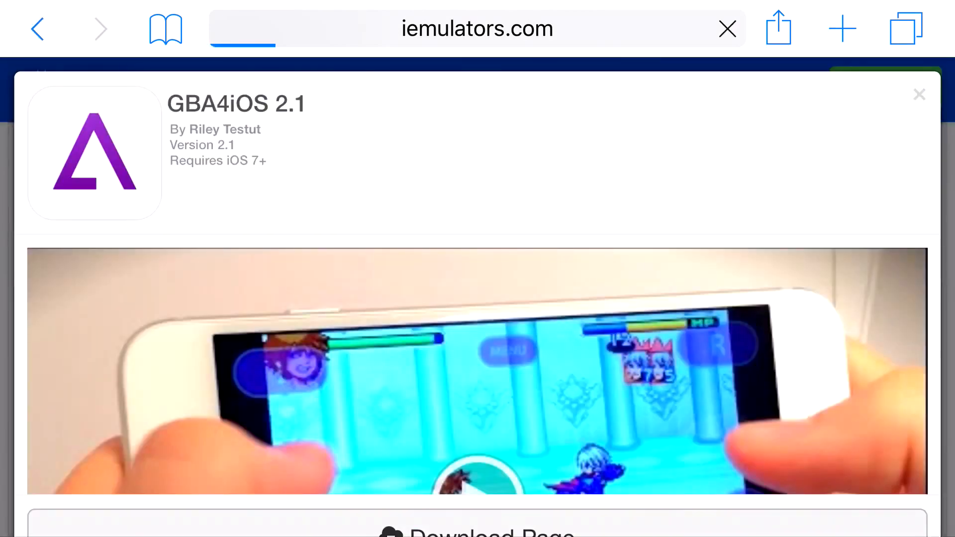
- Open the GBA4iOS Download Page and scroll to the signed GBA4iOS 2.1 version
{"action": "left_click", "coordinate": [919, 95]}
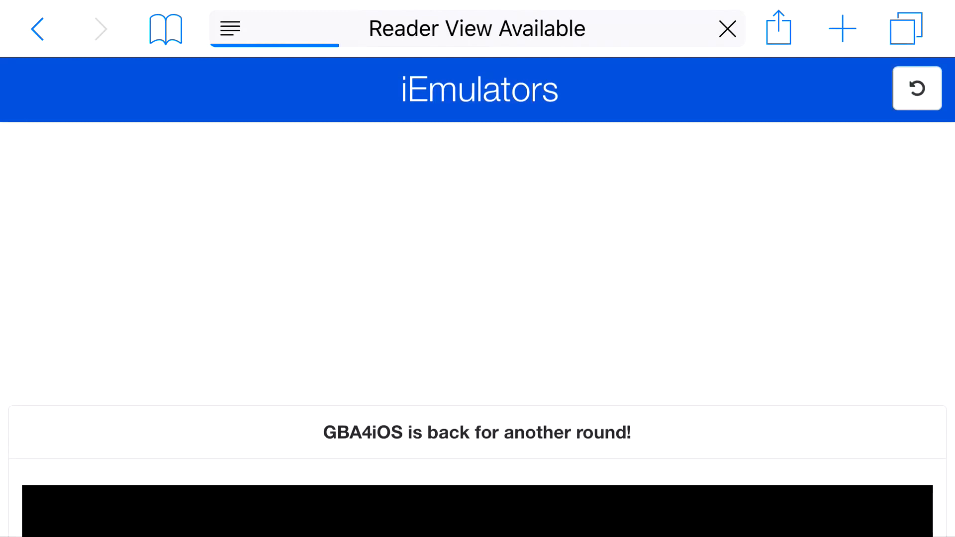
{"action": "scroll", "scroll_direction": "down", "scroll_amount": 3}
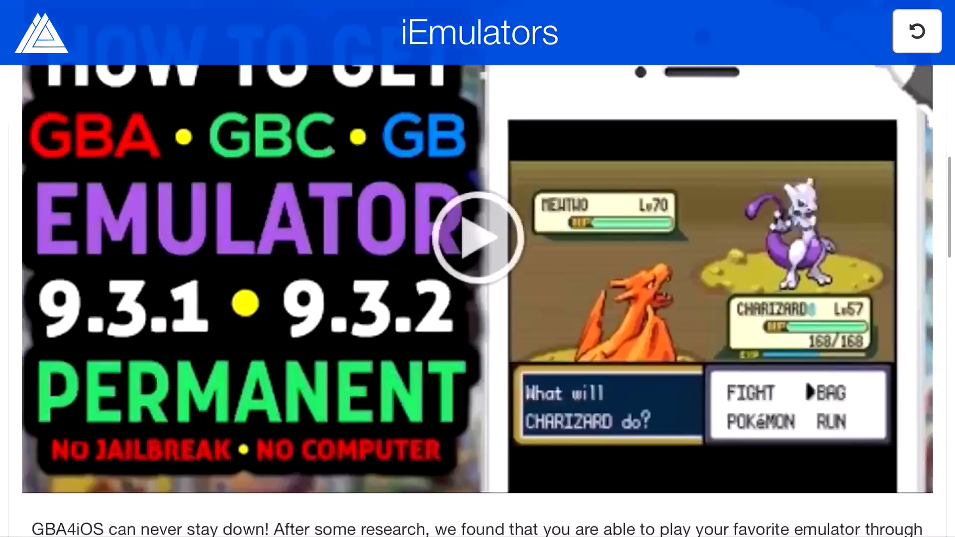
{"action": "scroll", "scroll_direction": "down", "scroll_amount": 3}
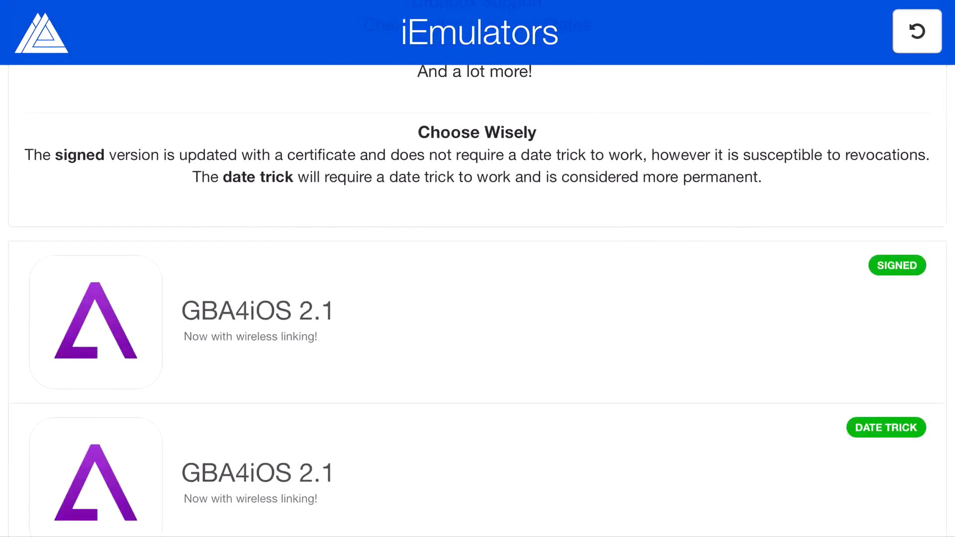
{"action": "scroll", "scroll_direction": "down", "scroll_amount": 3}
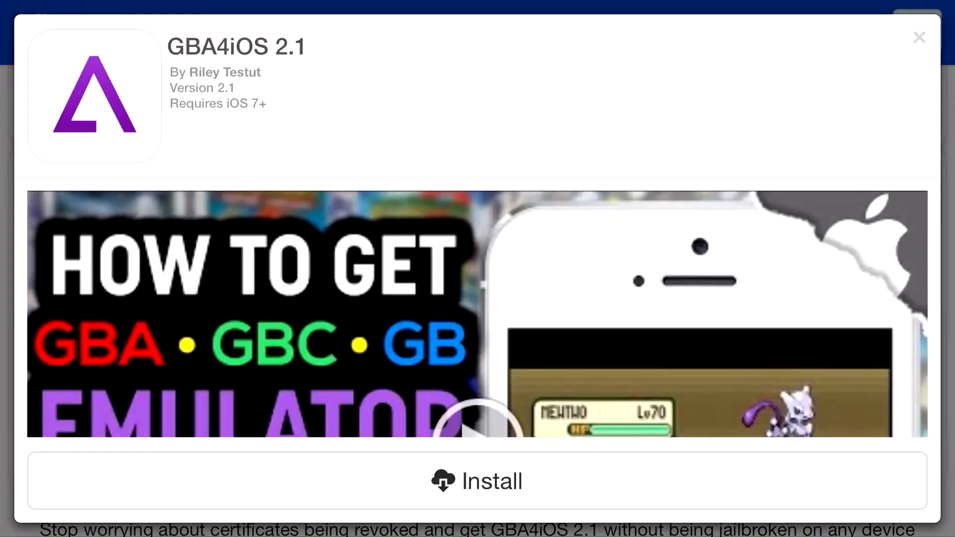
- Install signed GBA4iOS 2.1, confirm the system prompt, and close the iOS 9 notice
{"action": "left_click", "coordinate": [477, 480]}
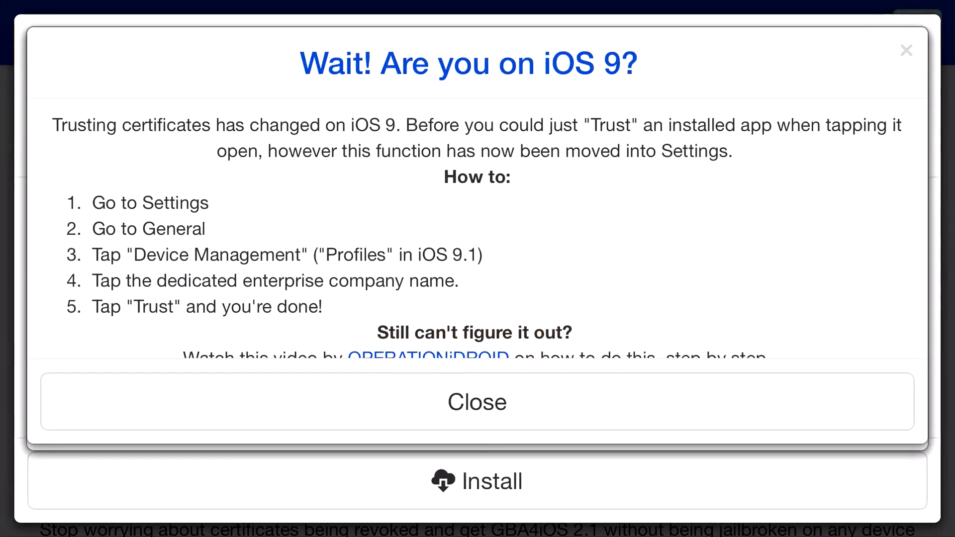
{"action": "left_click", "coordinate": [477, 481]}
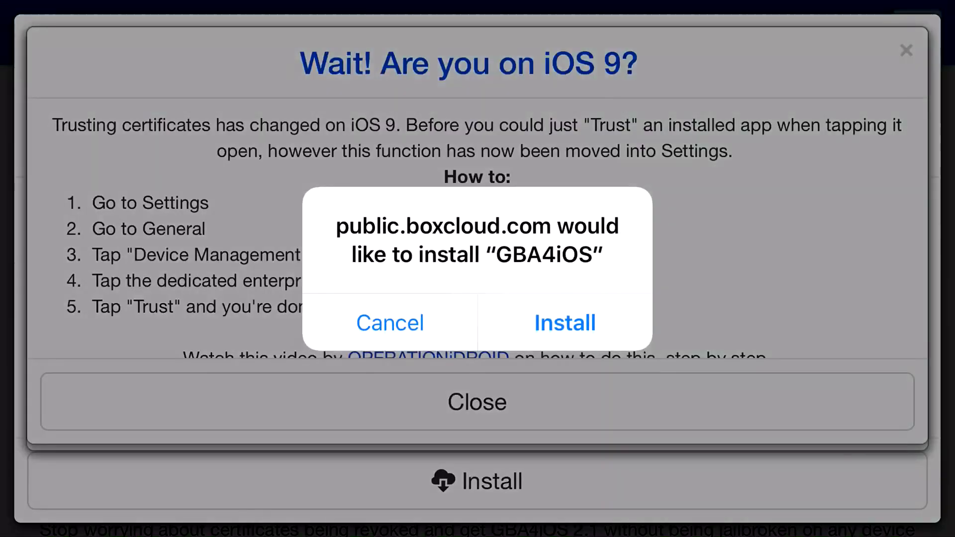
{"action": "left_click", "coordinate": [389, 322]}
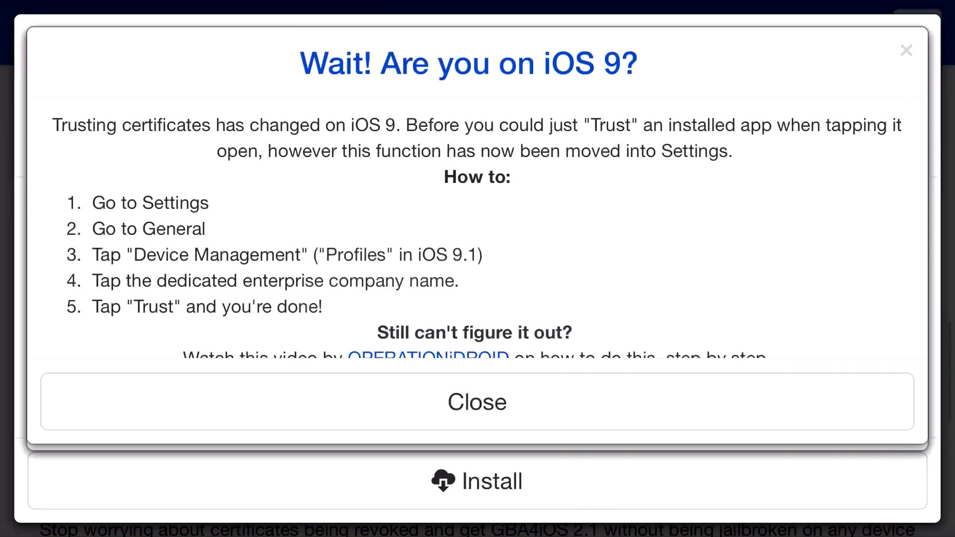
{"action": "left_click", "coordinate": [477, 401]}
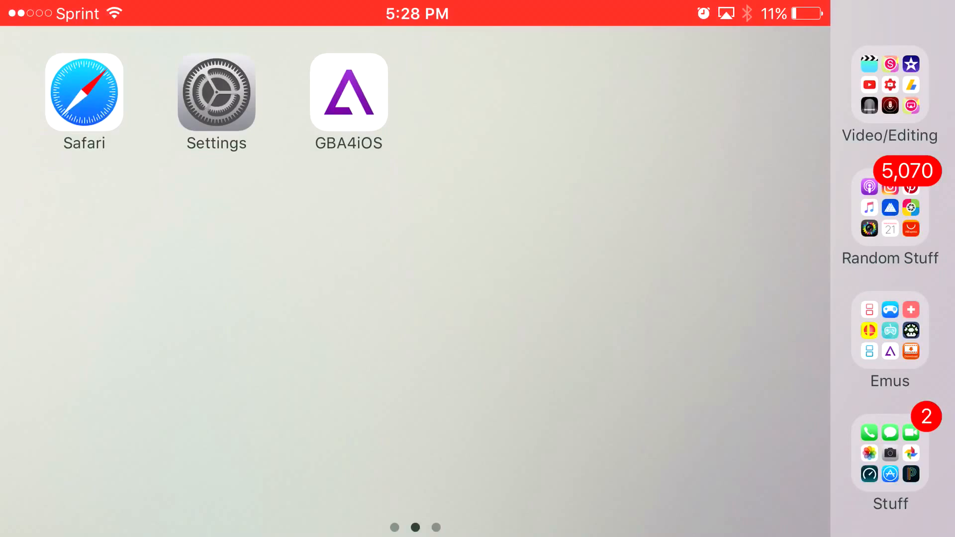
- Launch GBA4iOS, cancel the Untrusted Enterprise Developer alert, and open Settings
{"action": "left_click", "coordinate": [348, 93]}
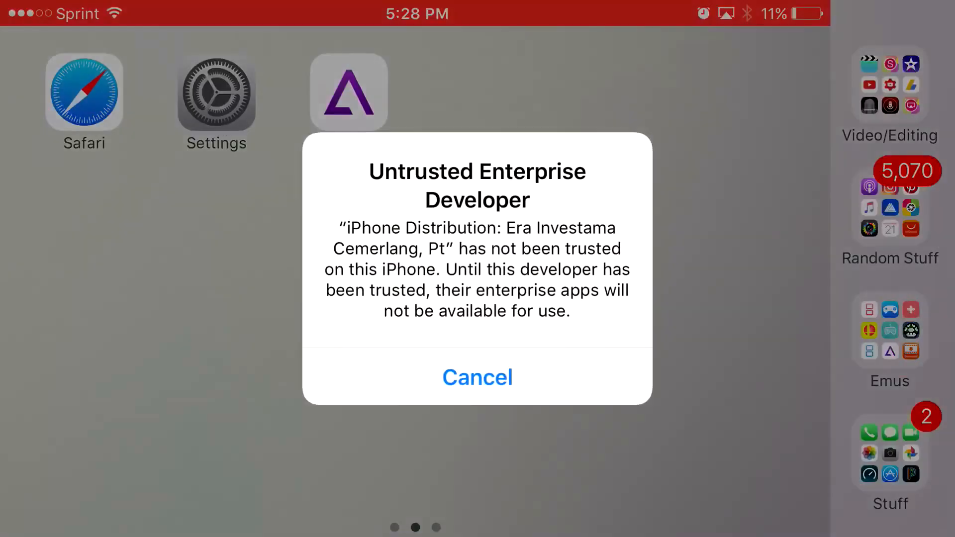
{"action": "left_click", "coordinate": [477, 377]}
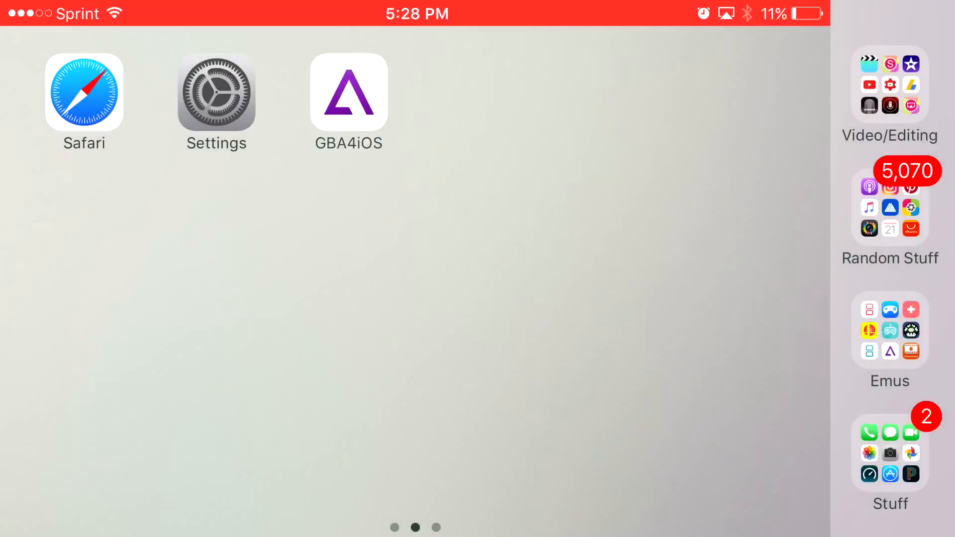
{"action": "left_click", "coordinate": [215, 92]}
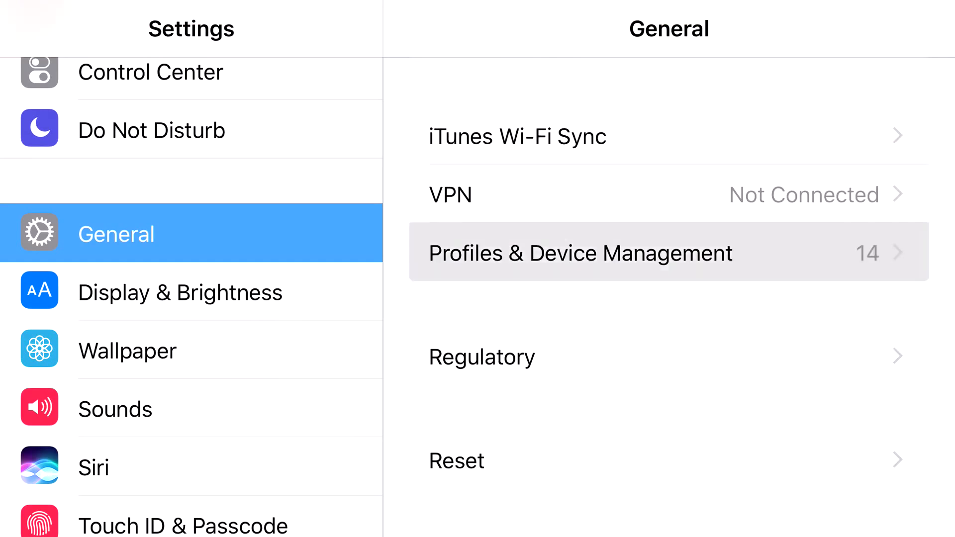
- Trust Era Investama Cemerlang, Pt in Profiles & Device Management, then open the Video/Editing folder
{"action": "left_click", "coordinate": [580, 252]}
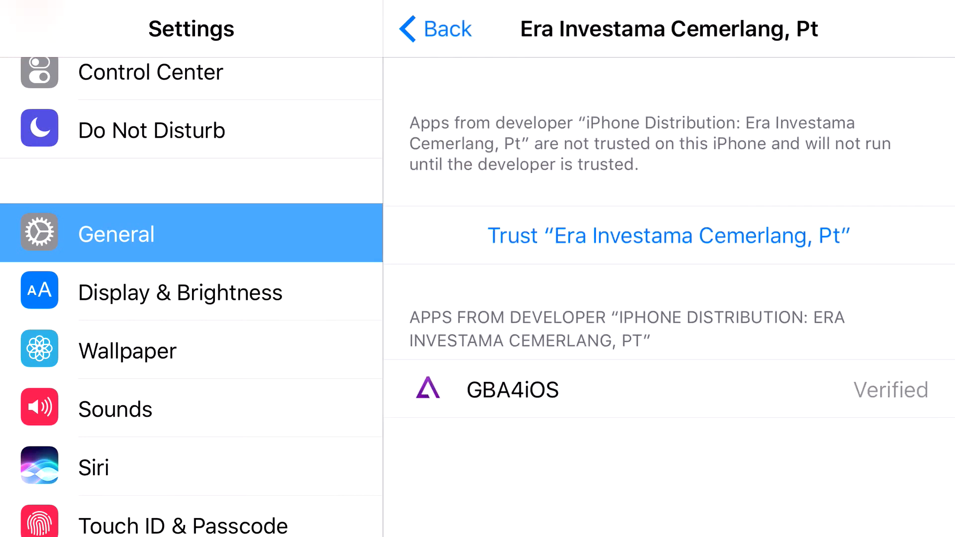
{"action": "left_click", "coordinate": [668, 235]}
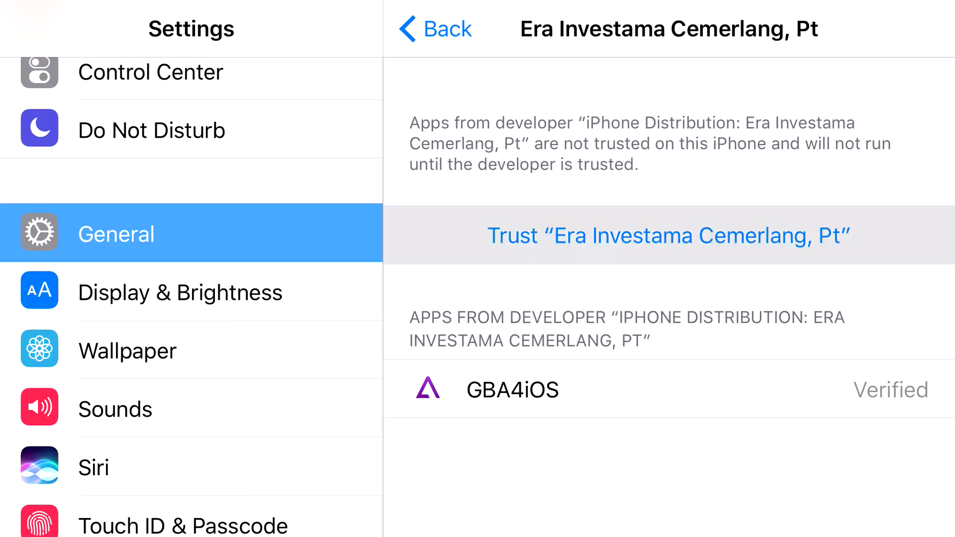
{"action": "left_click", "coordinate": [668, 236]}
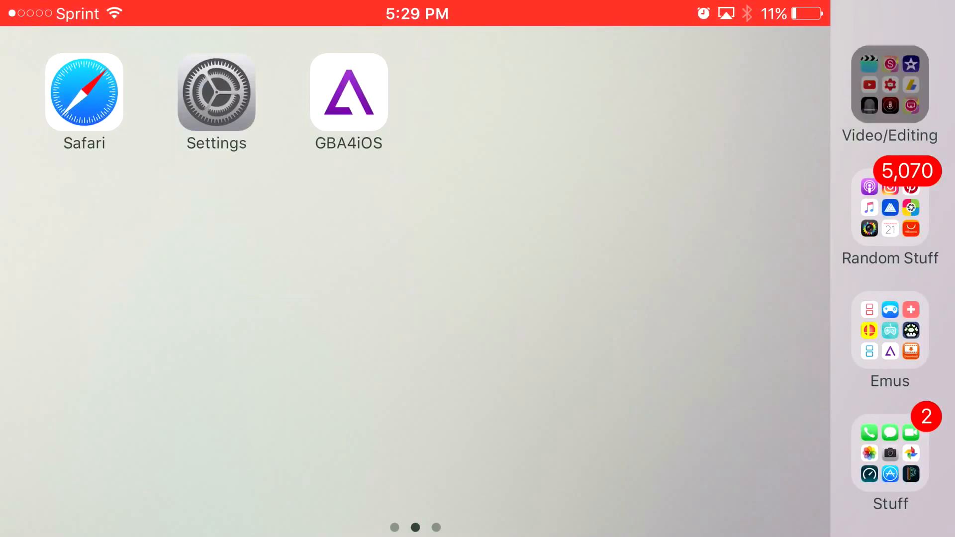
{"action": "left_click", "coordinate": [889, 85]}
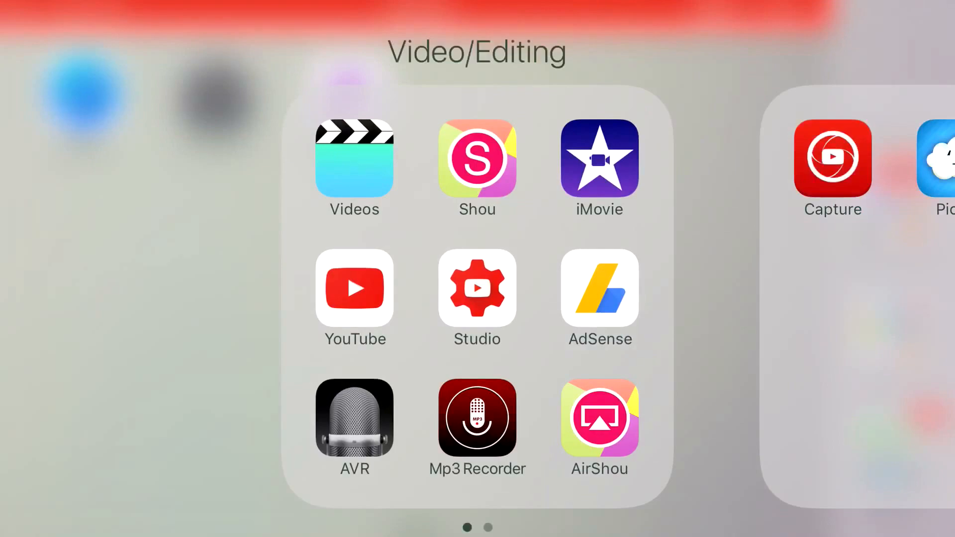